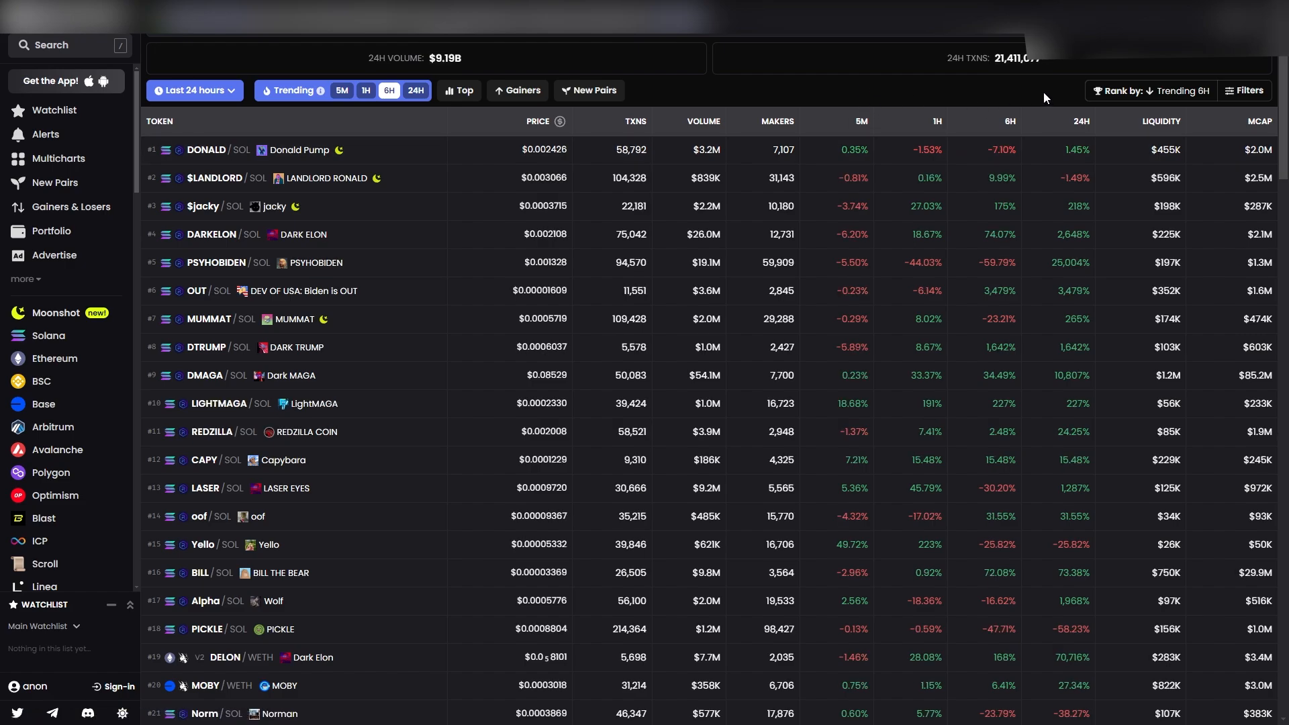
Review DEX Screener's Customize Filters dialog with minimum liquidity of 1,000
click(1244, 91)
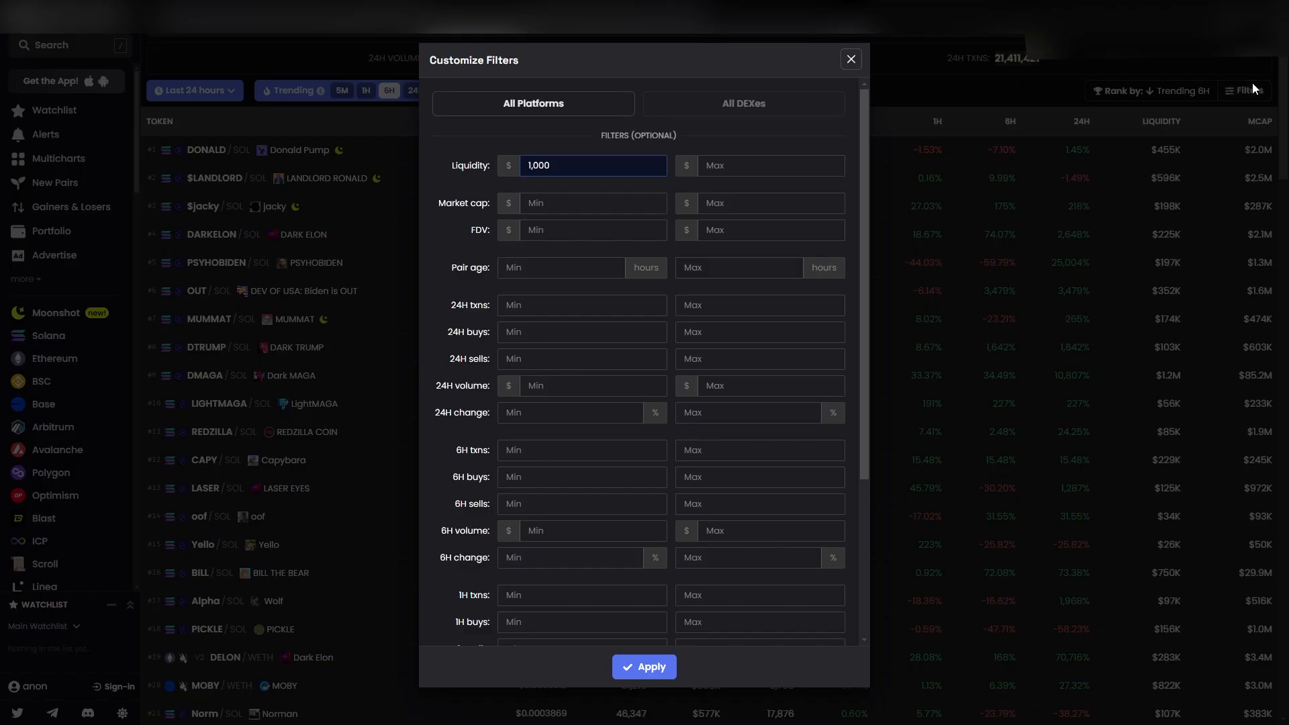
scroll(down, 3)
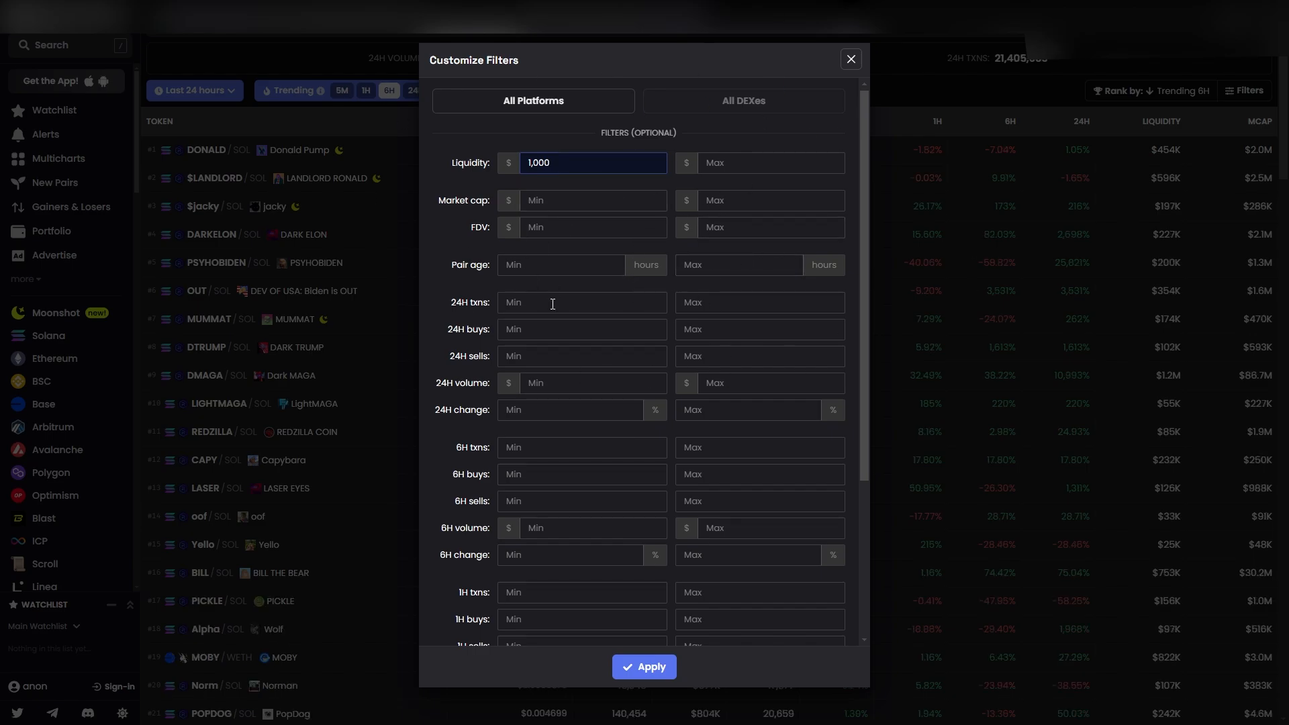
scroll(down, 3)
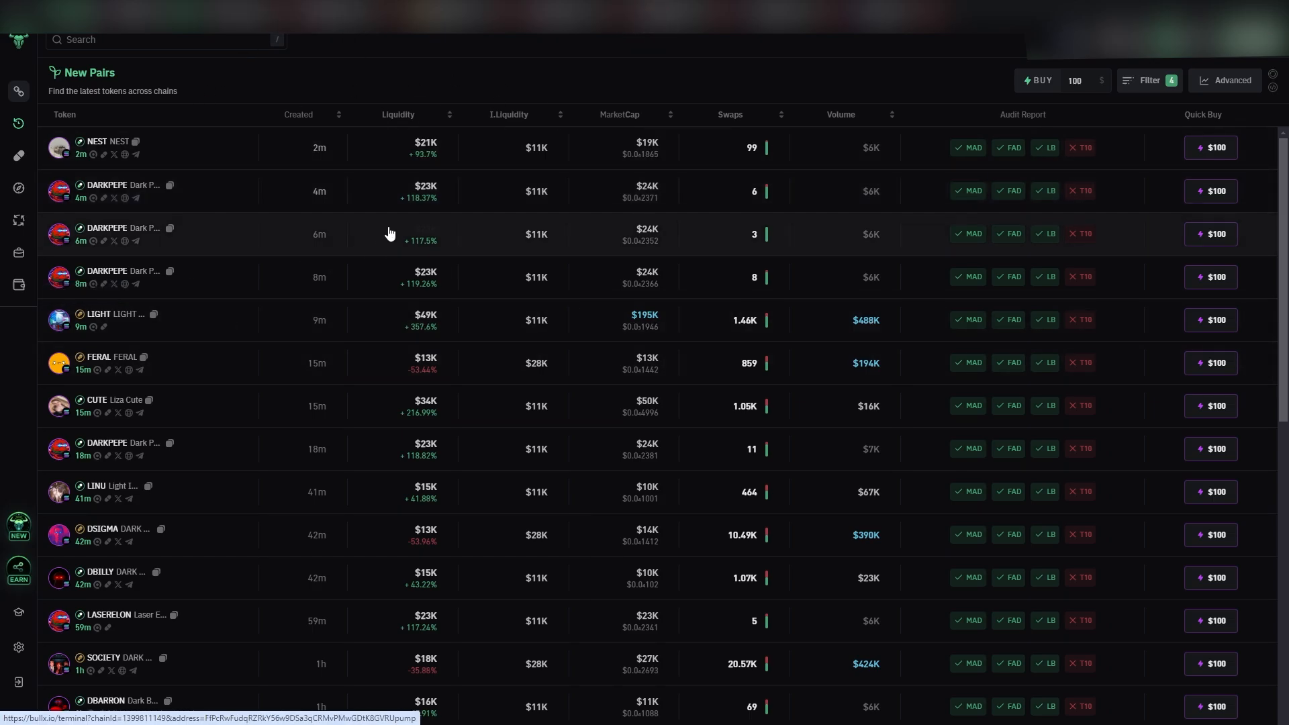
click(1149, 80)
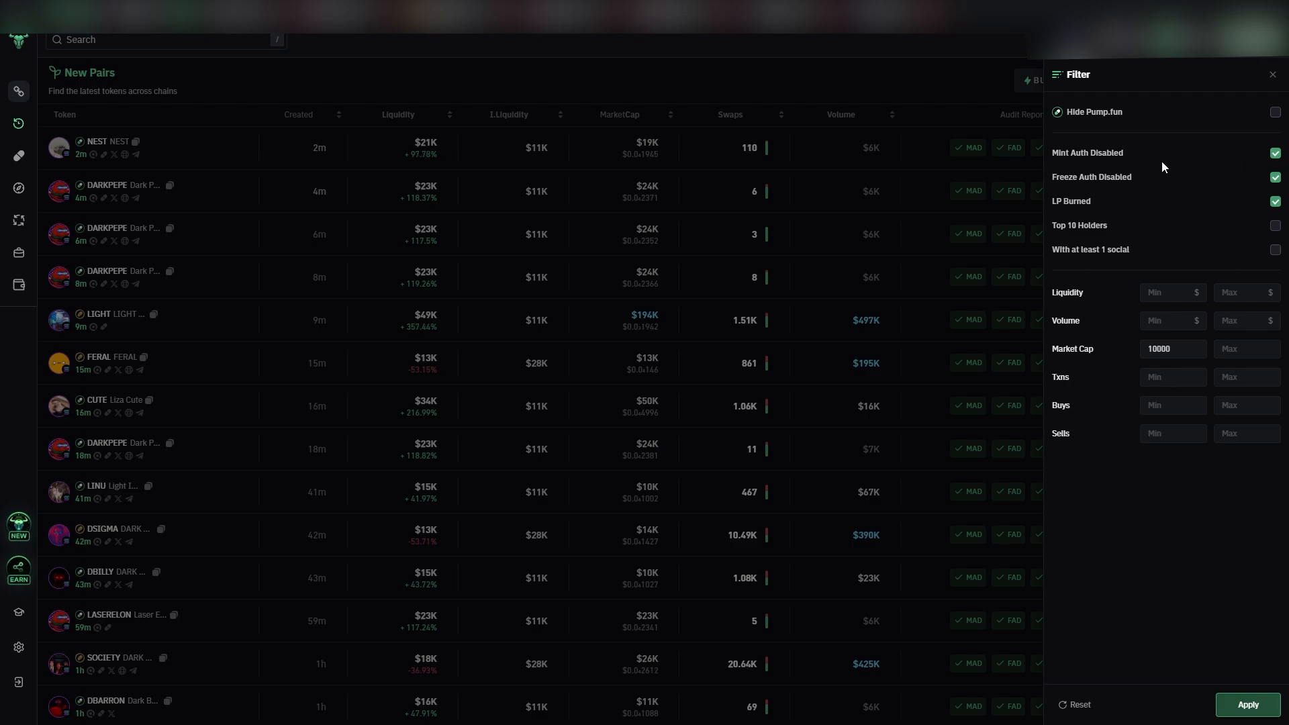
mouse_move(1051, 210)
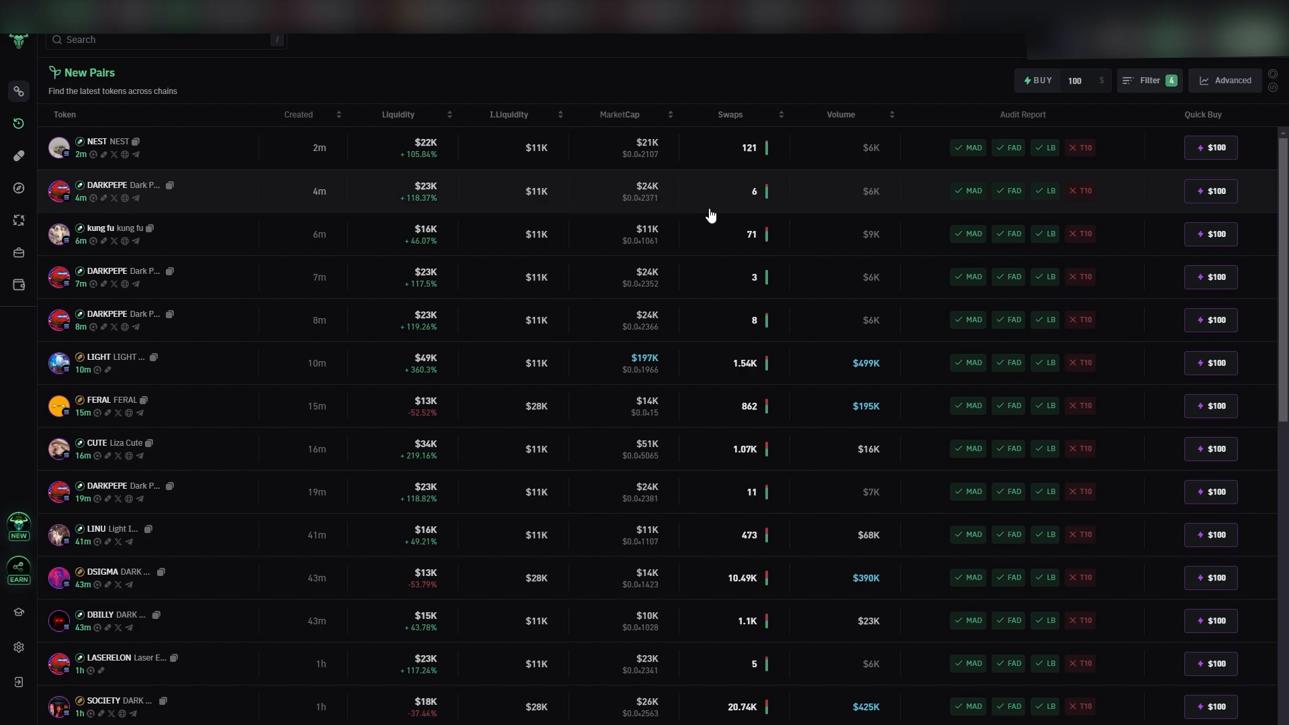
mouse_move(713, 209)
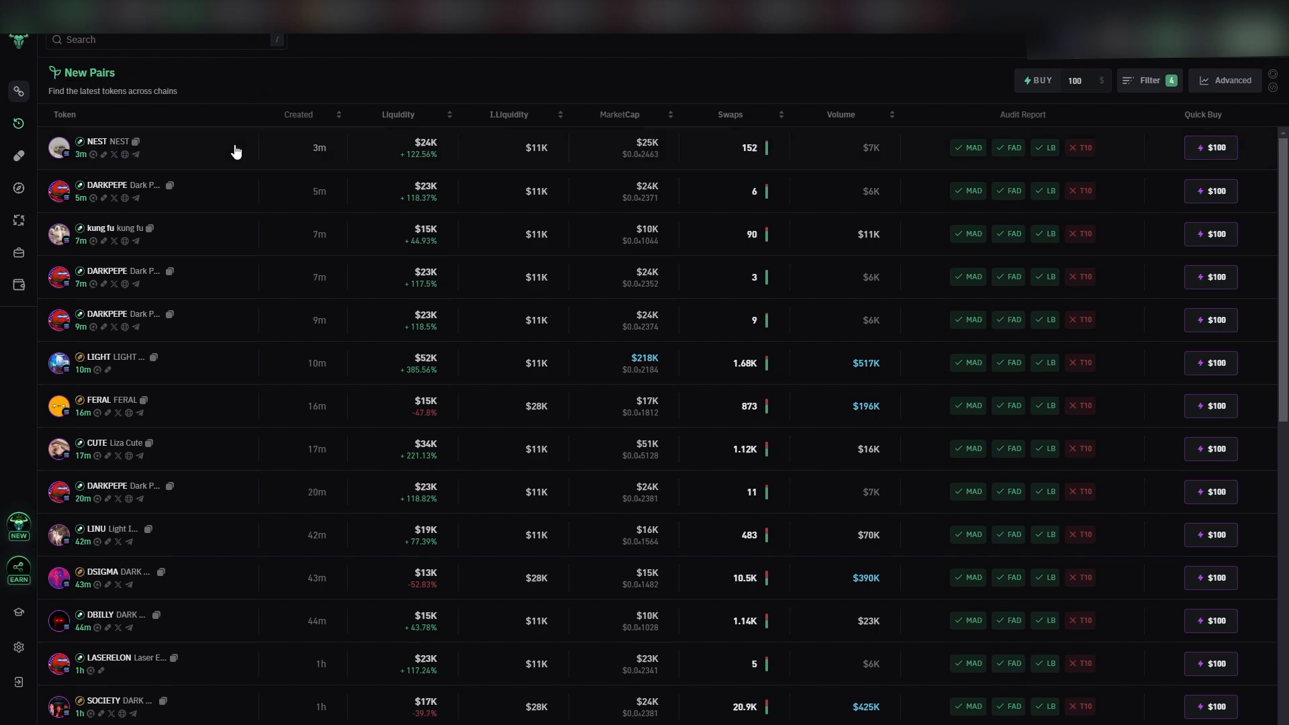
click(1148, 80)
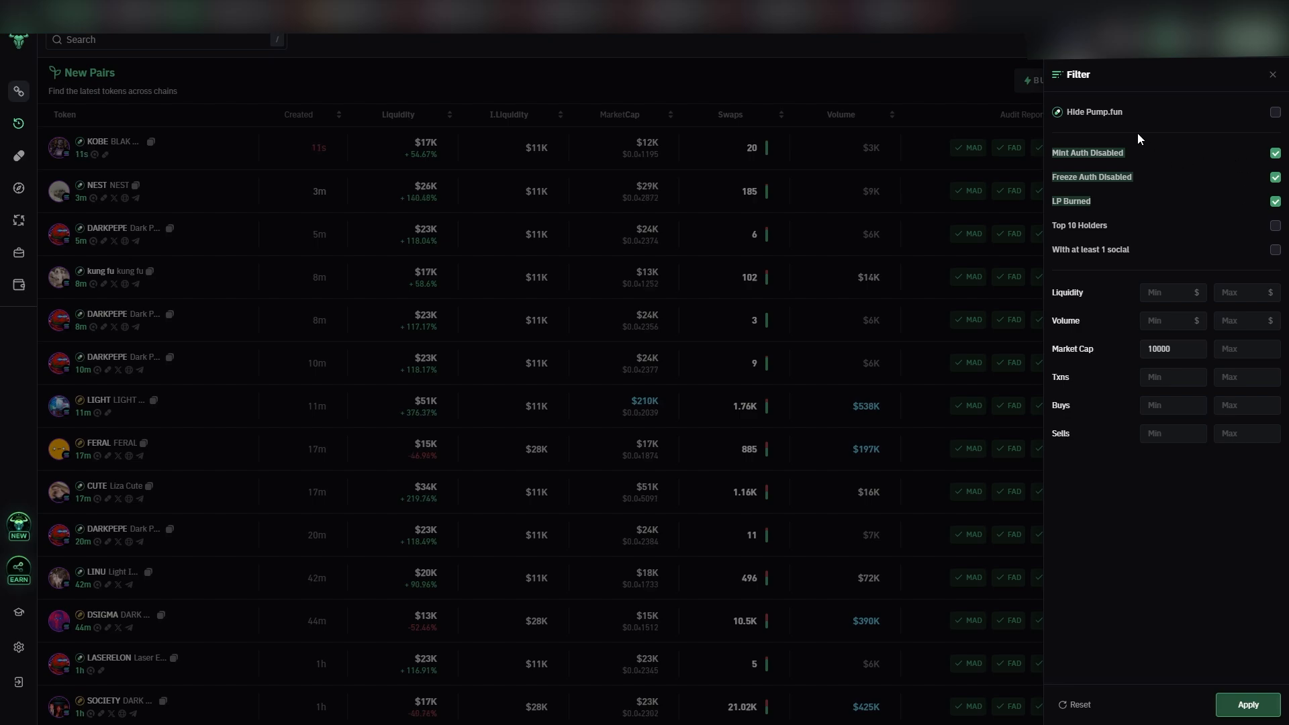
mouse_move(847, 274)
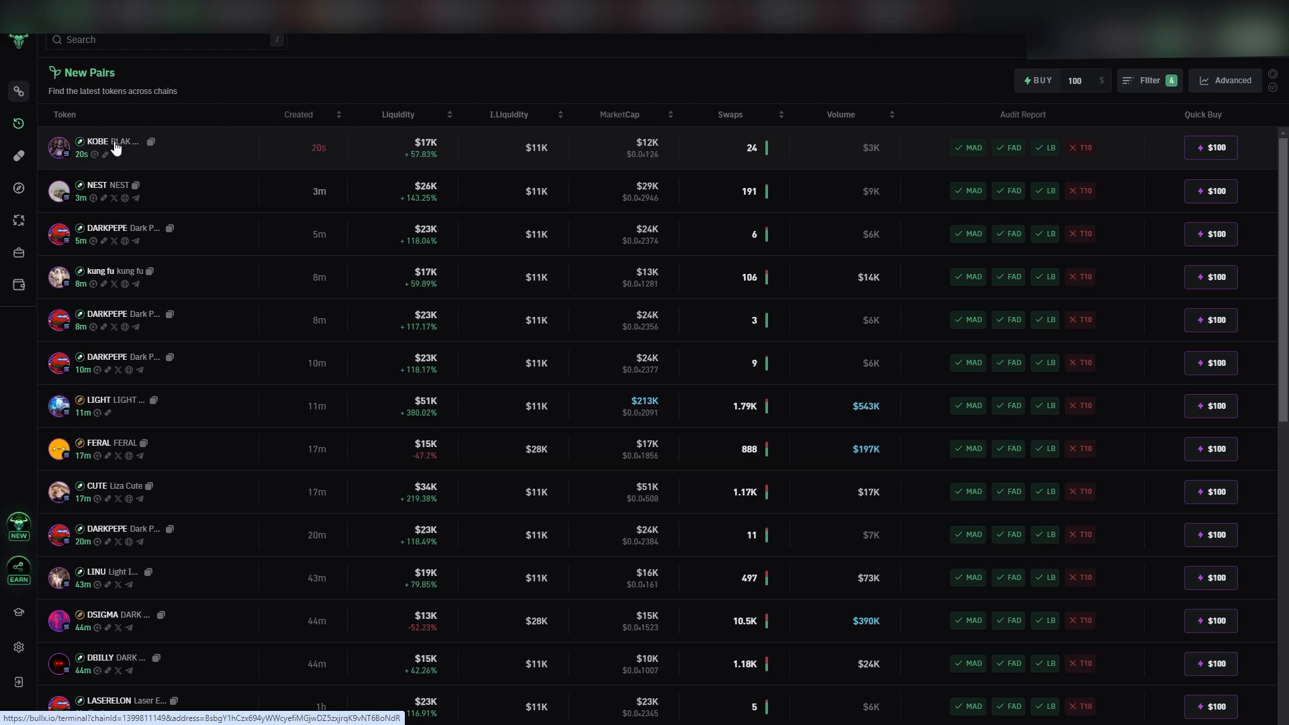
mouse_move(98, 148)
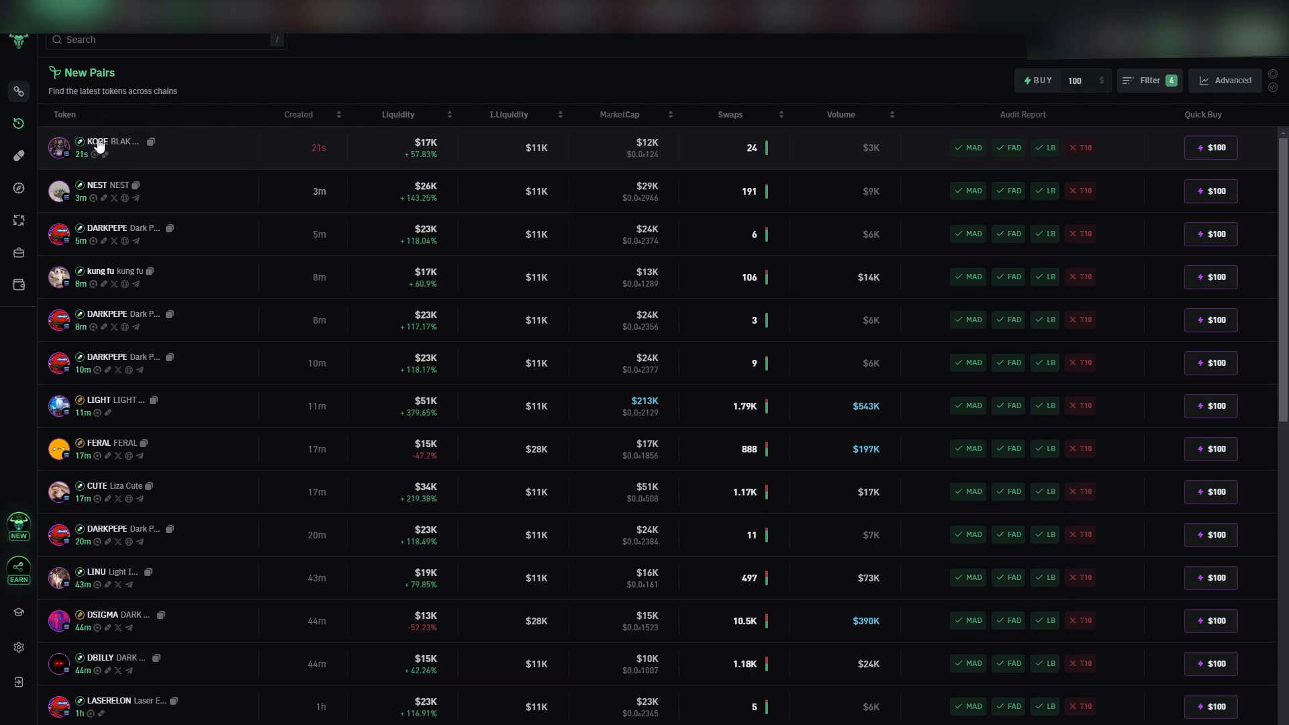
Open KOBE's token page, its Holders list, and the holder Bubble Map
click(110, 142)
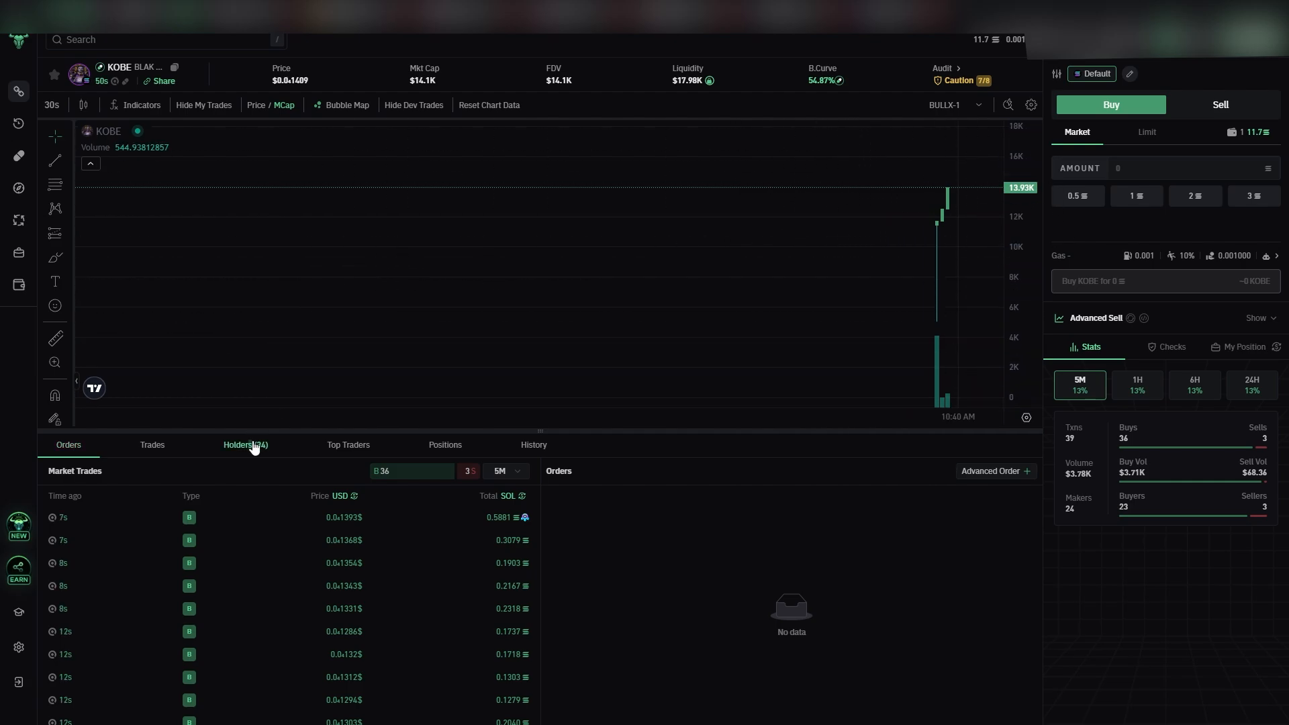
click(245, 445)
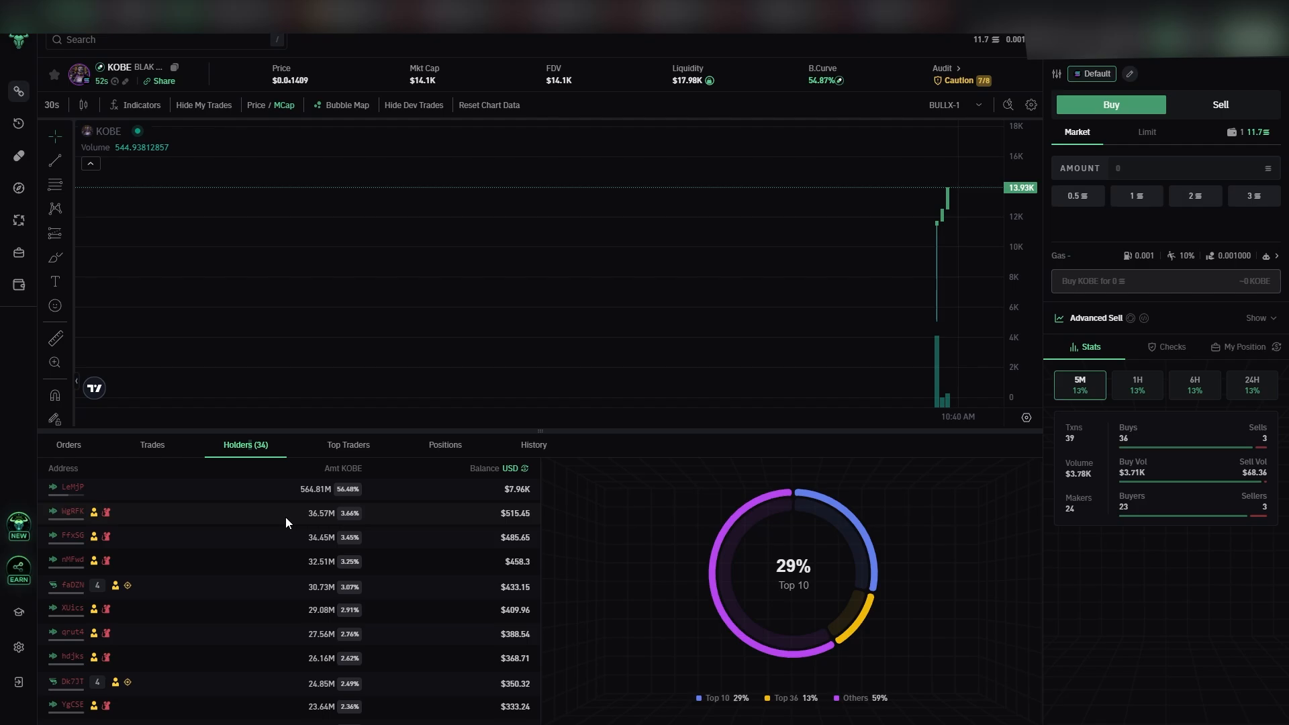
mouse_move(94, 513)
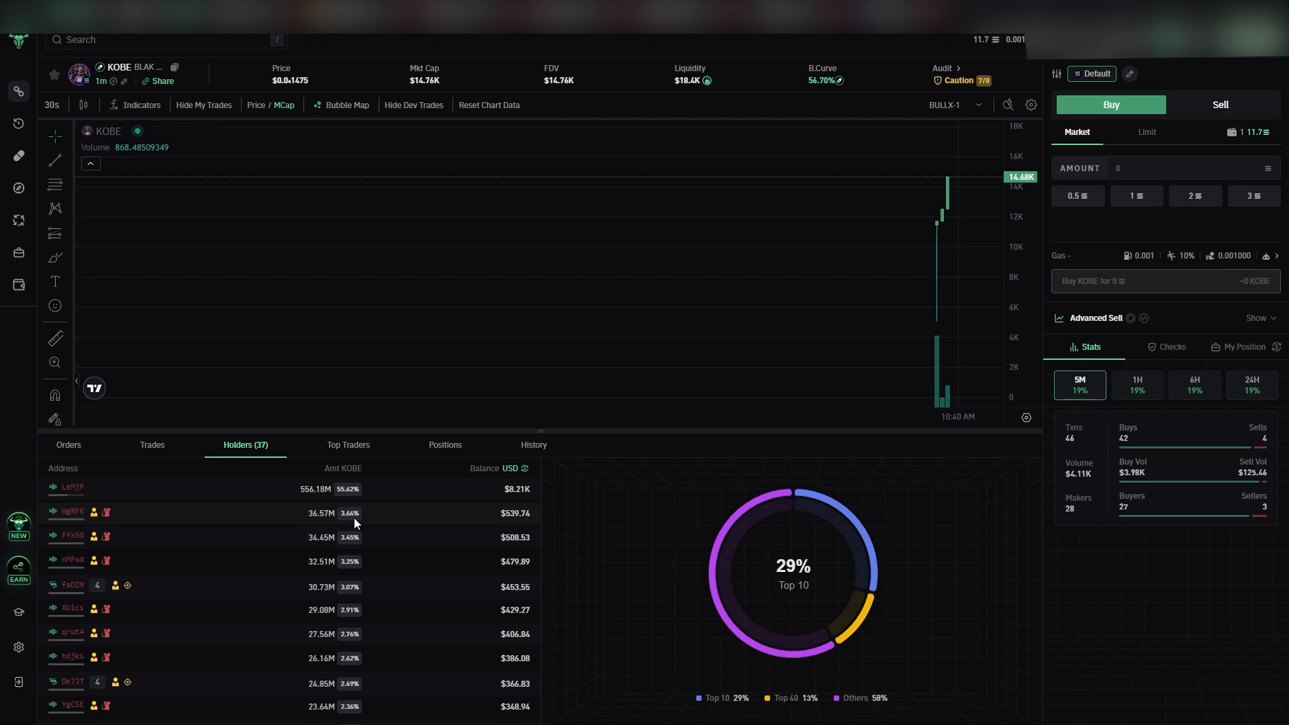
click(345, 105)
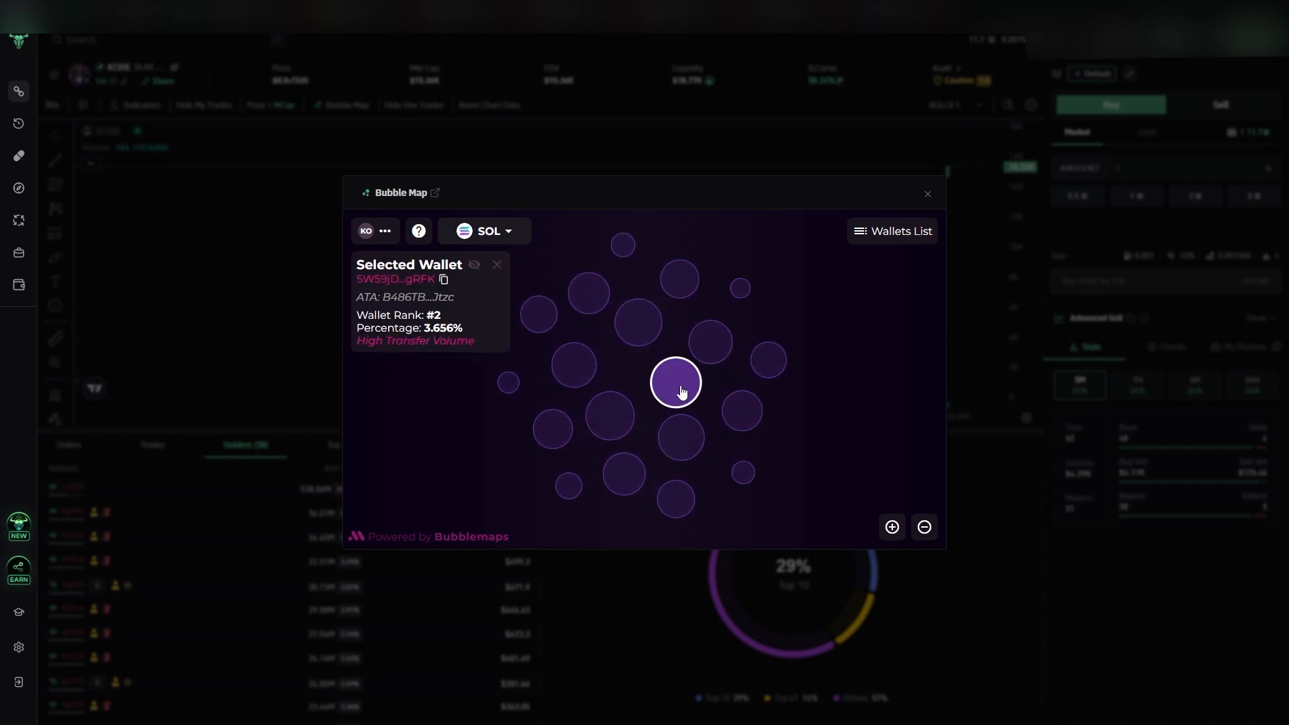
Inspect KOBE's rank 3 and rank 4 holder bubbles, then close the Bubble Map
click(680, 438)
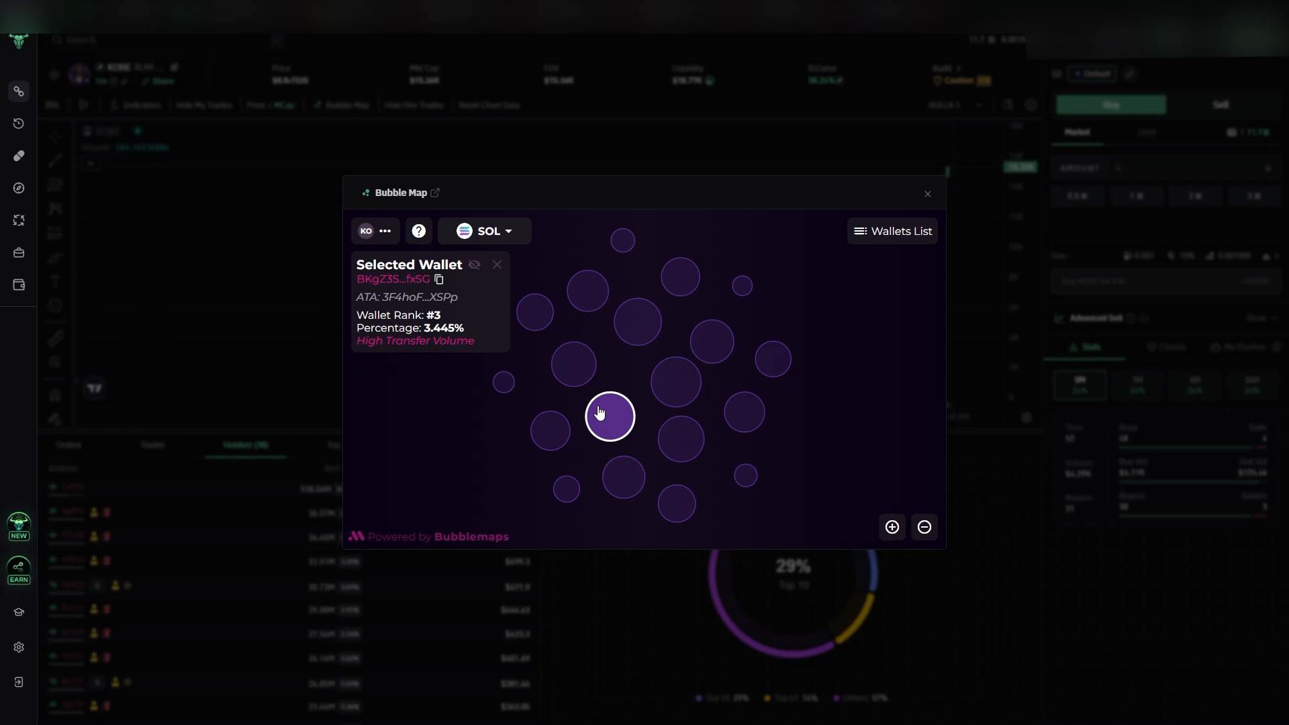
click(677, 316)
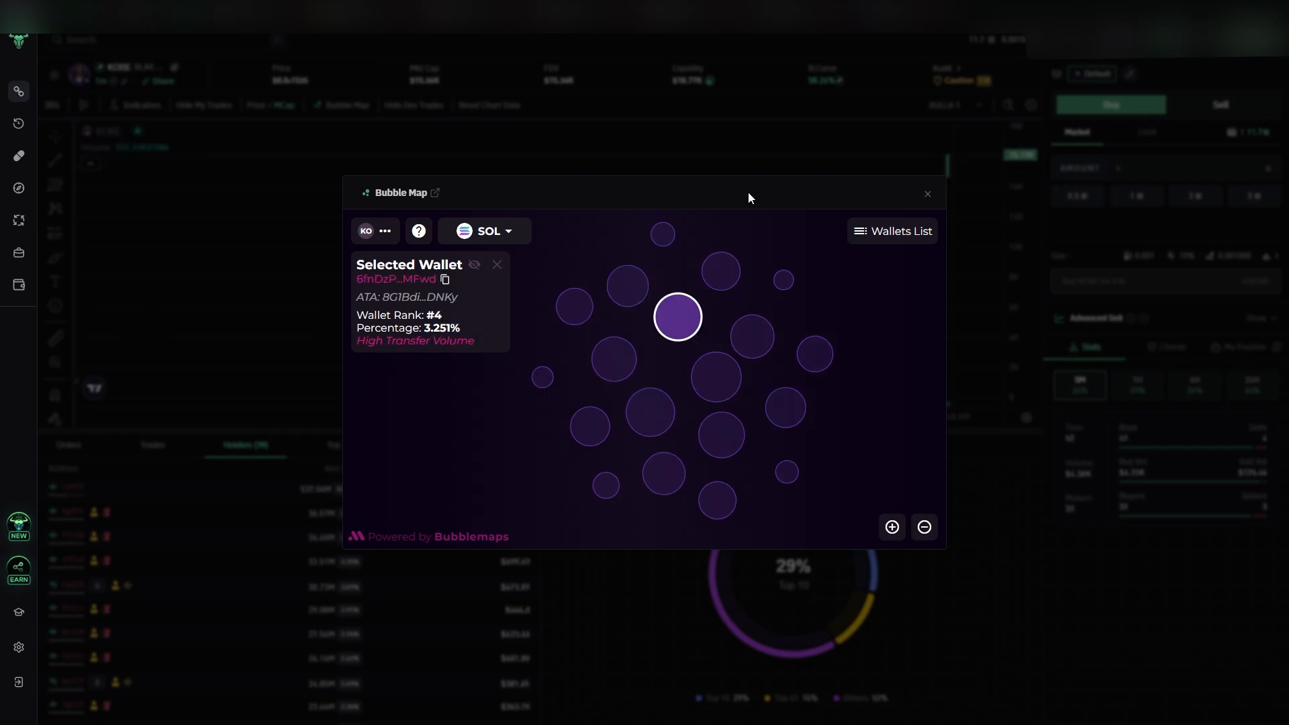
click(927, 194)
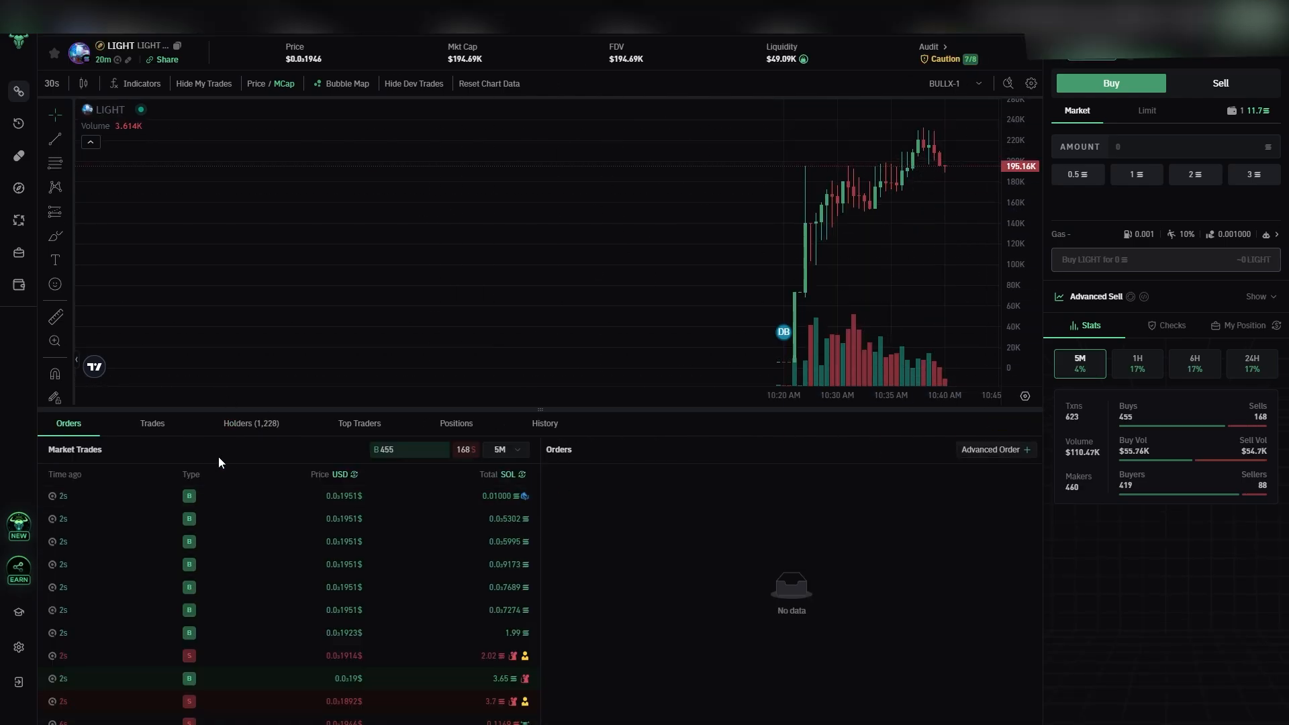
View LIGHT's Holders list and Bubble Map, including the third-ranked dev wallet
click(251, 422)
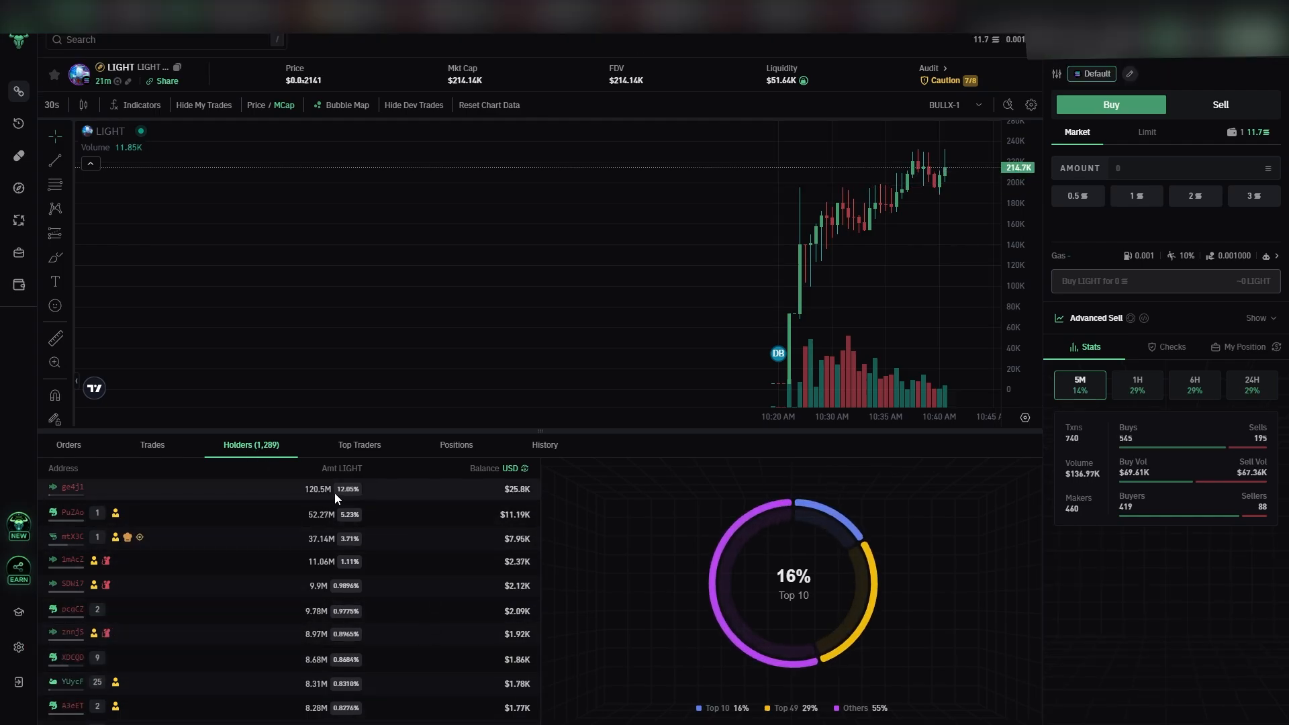
click(344, 104)
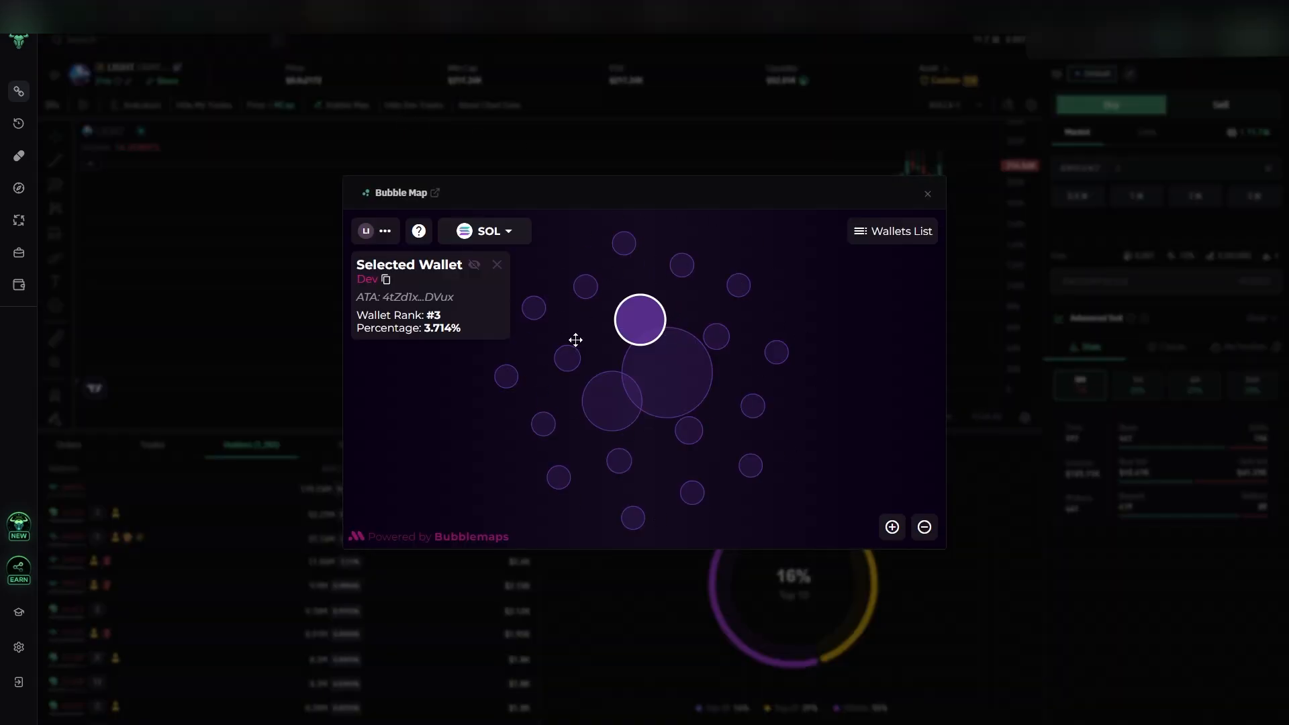
click(927, 194)
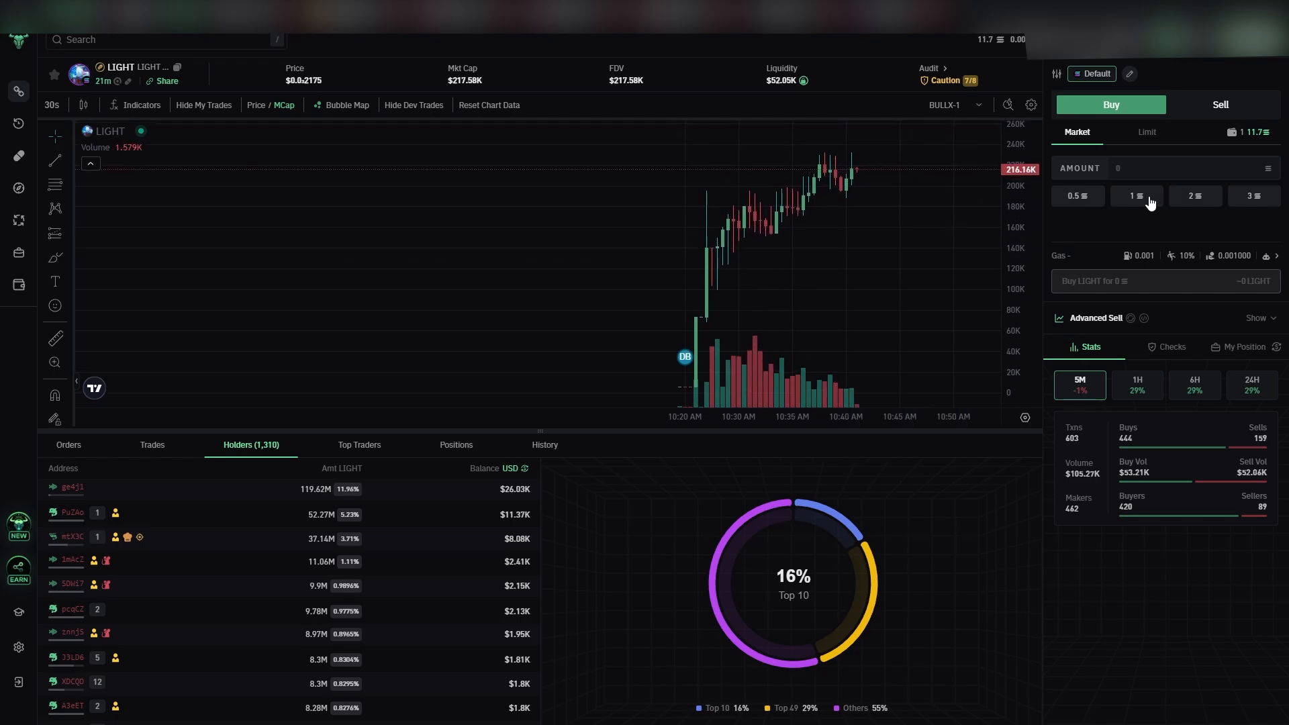
Enter a 1 SOL buy amount for LIGHT and return to market trades
click(1136, 195)
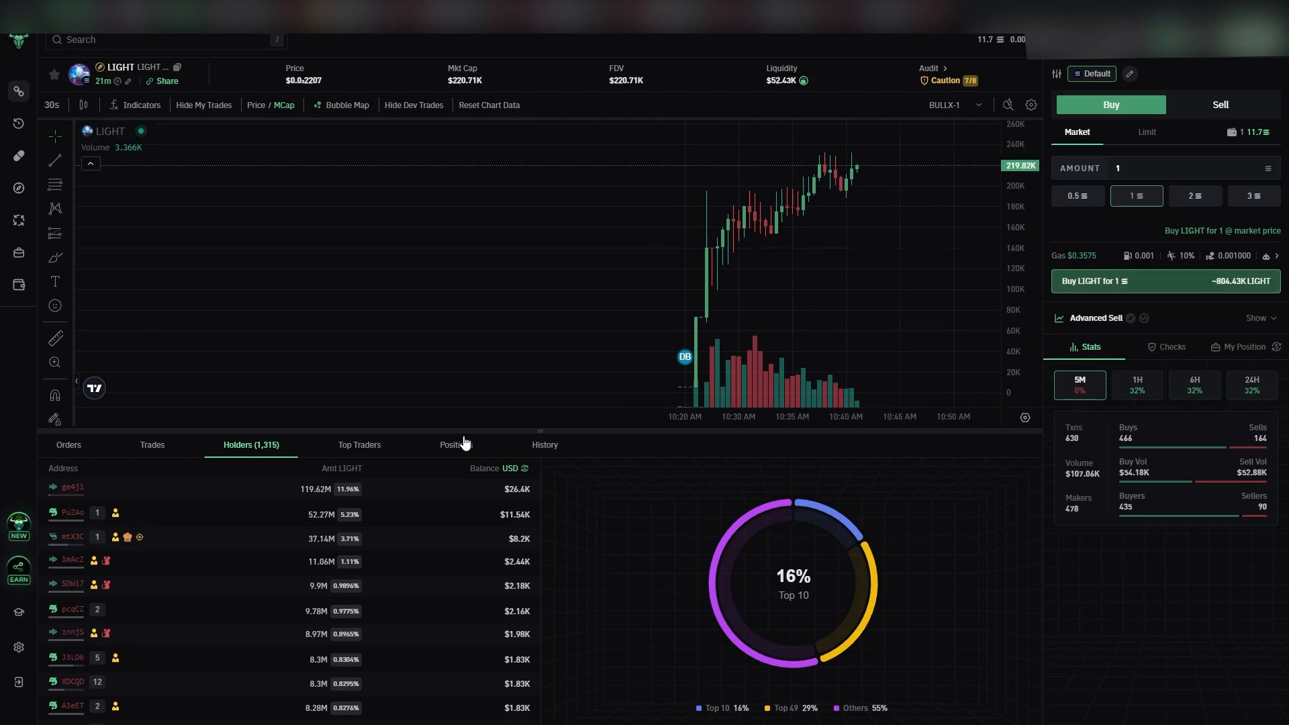
click(68, 444)
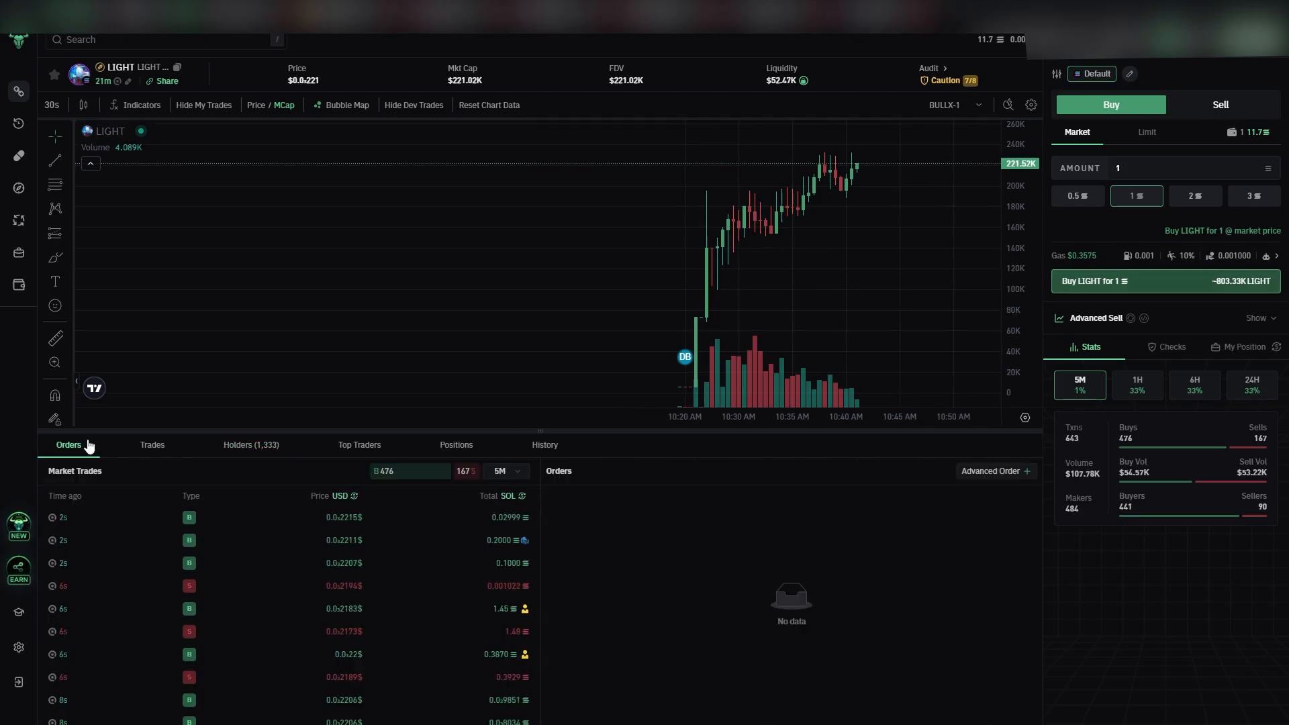